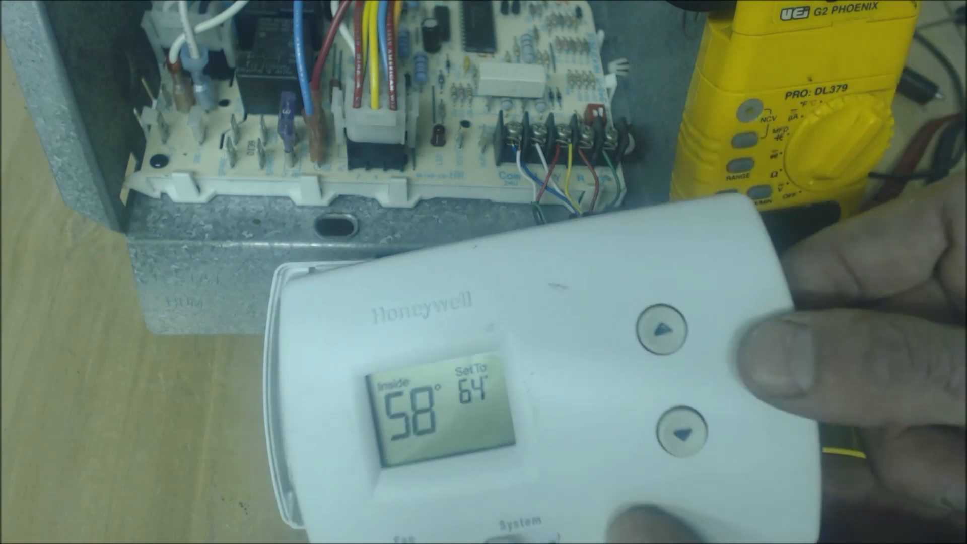
click(683, 431)
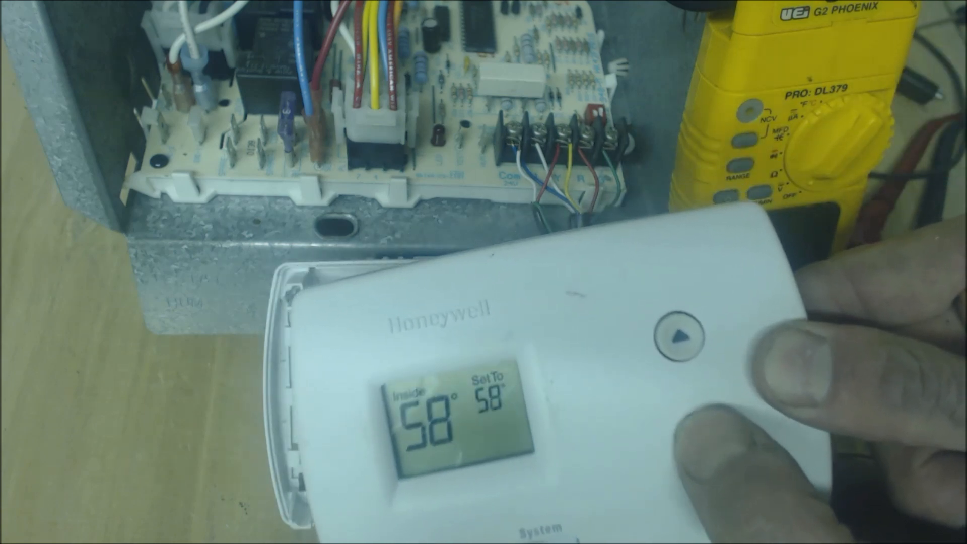